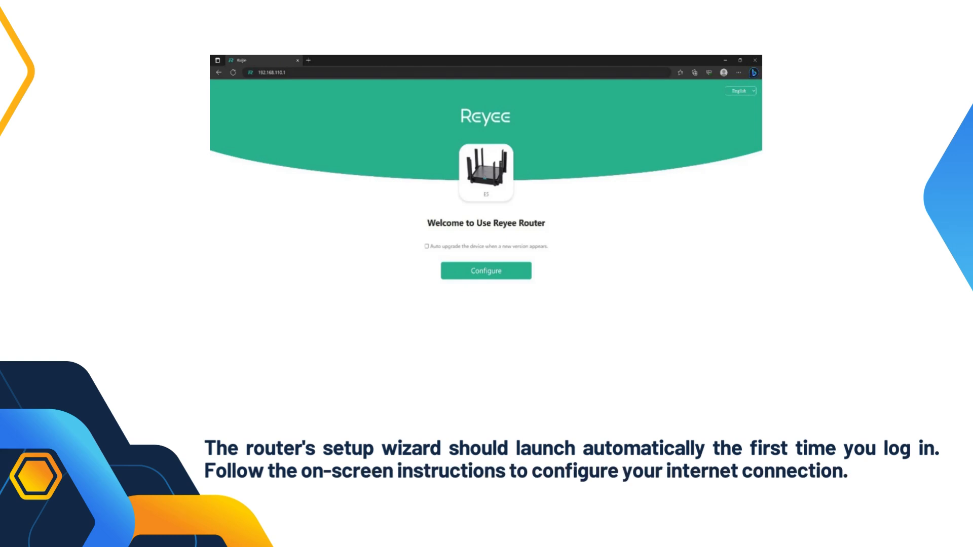
# - Show the Wi-Fi settings page with SSID 'ES-test' and Hide SSID turned on
pyautogui.click(486, 271)
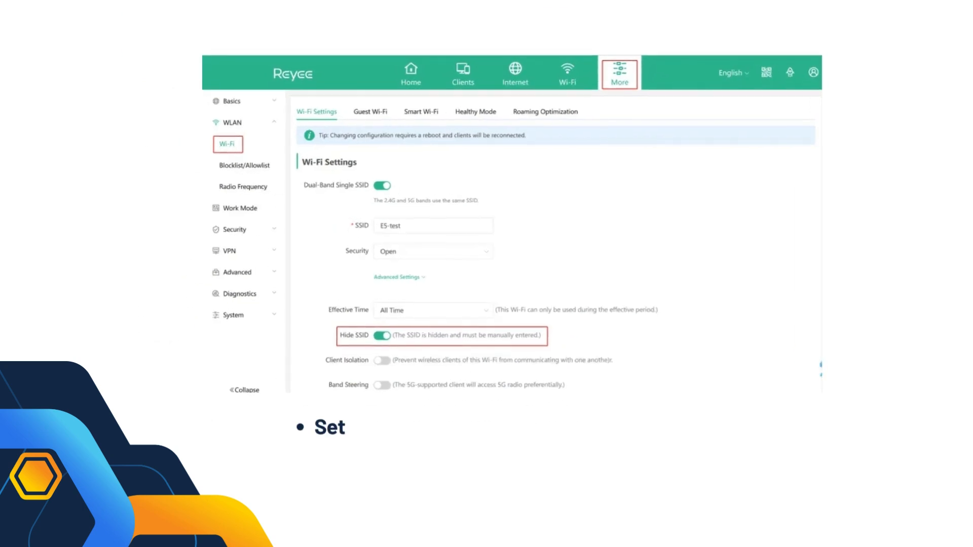